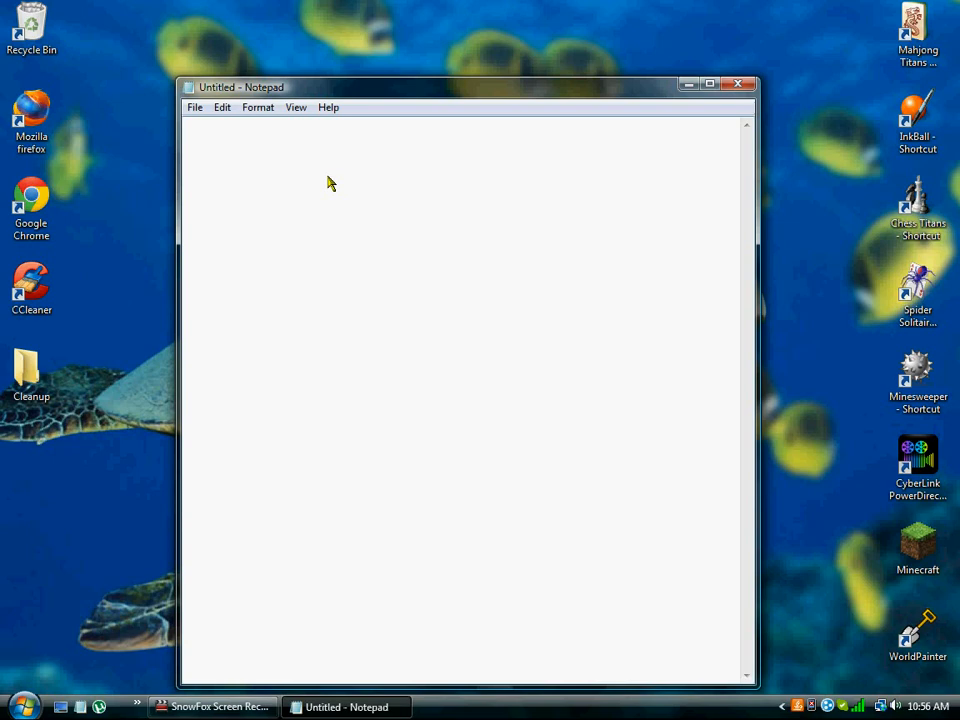
text(@)
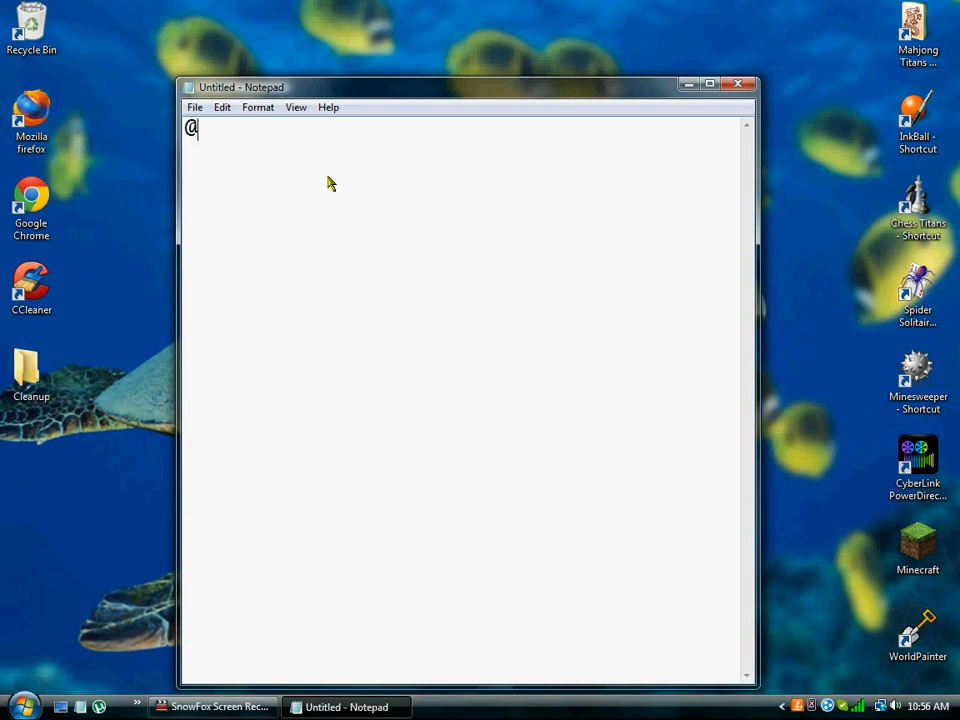
text(ech)
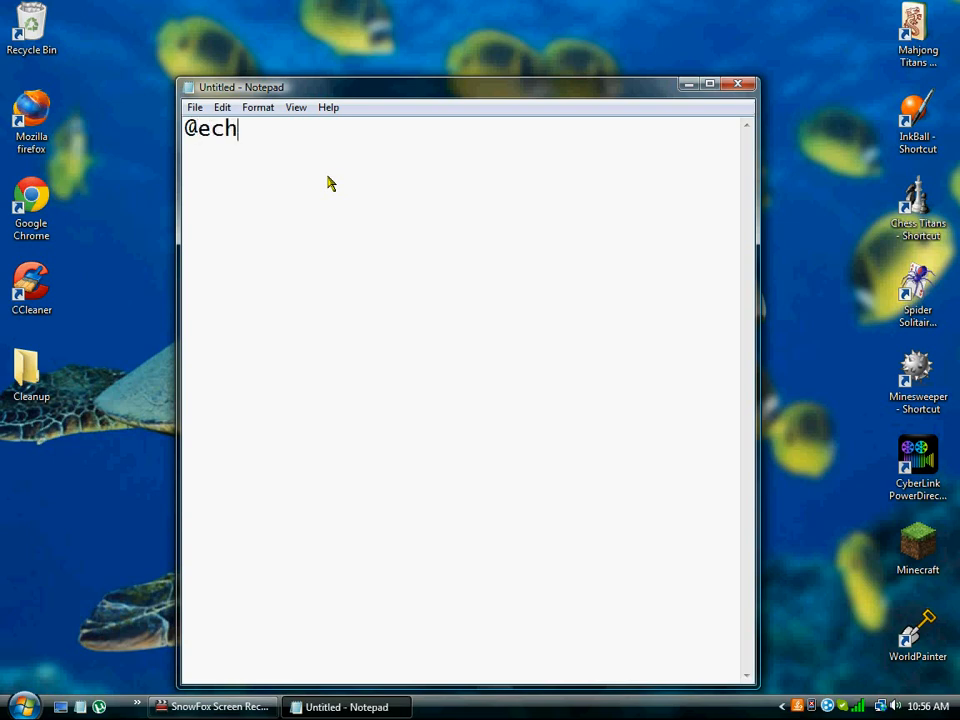
text(o)
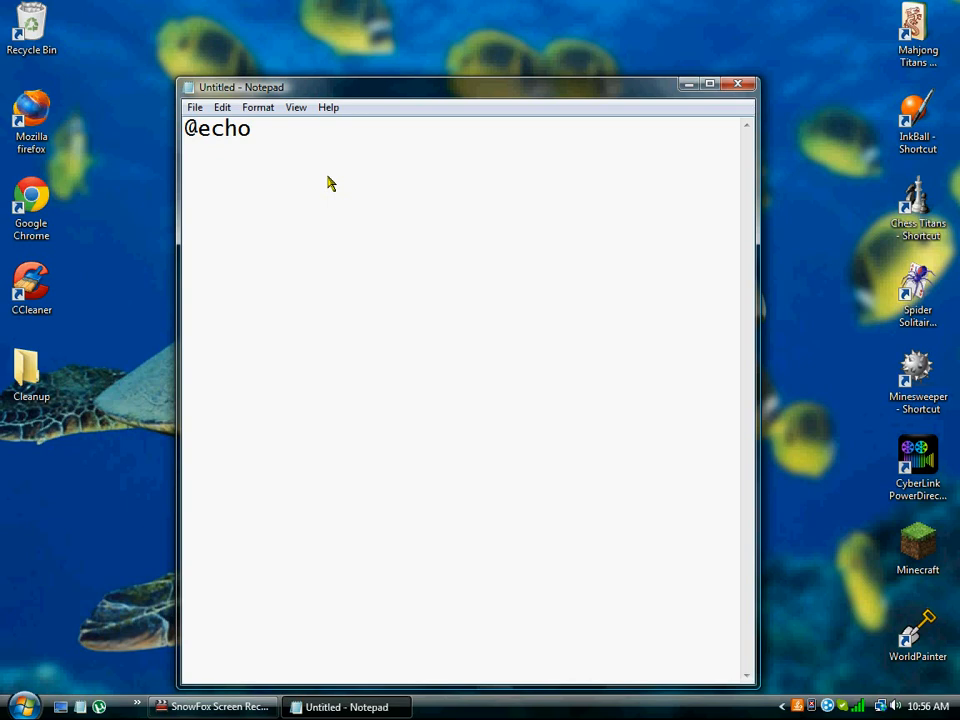
text(off)
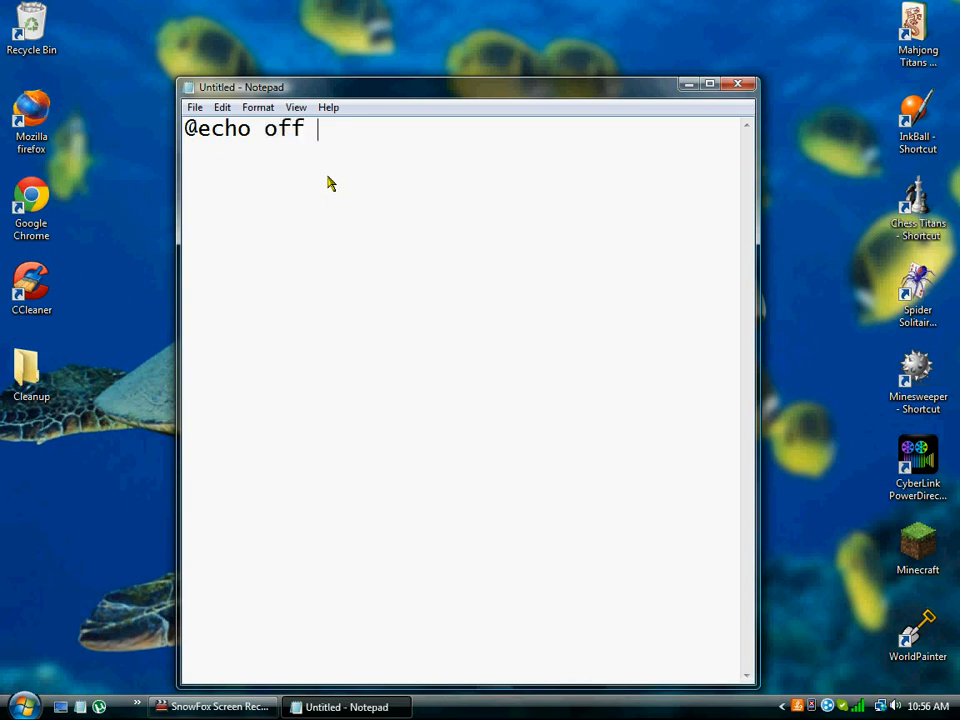
key(enter)
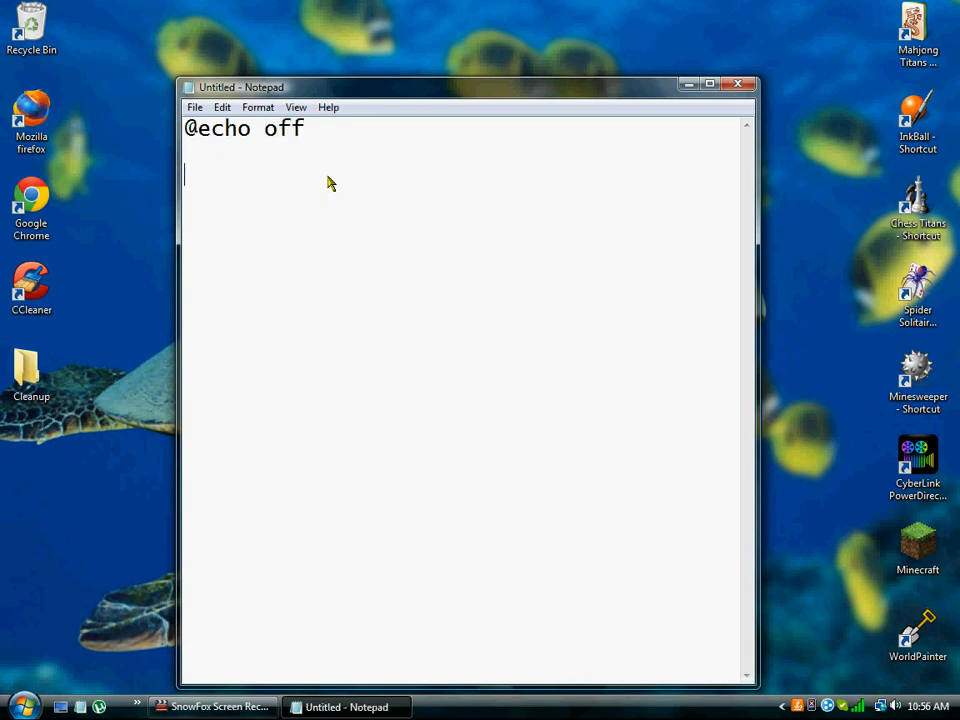
text(:)
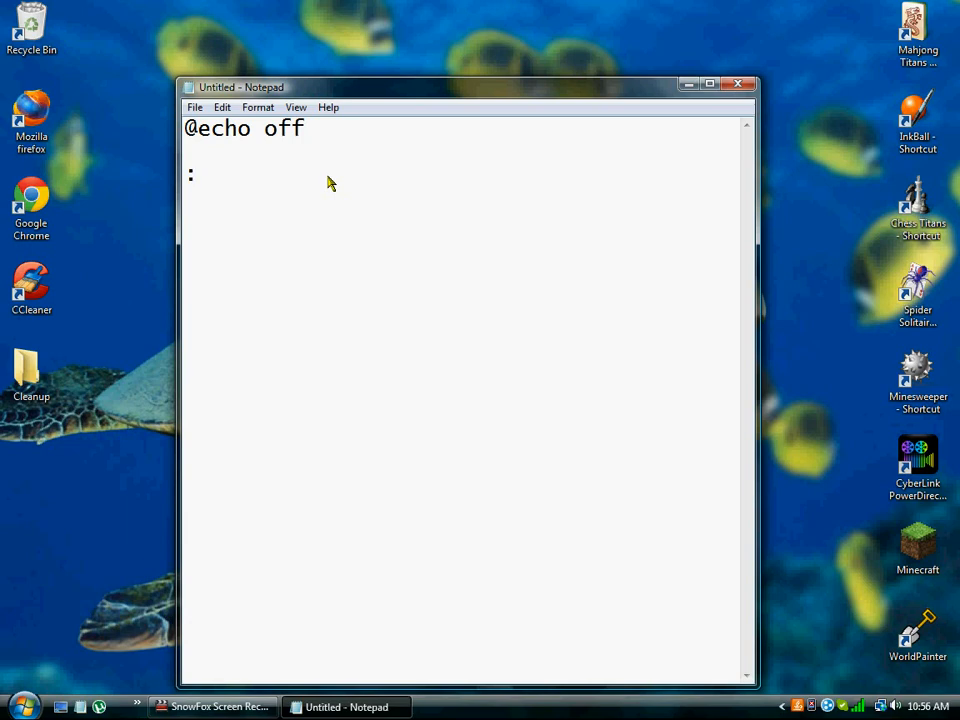
text(lab)
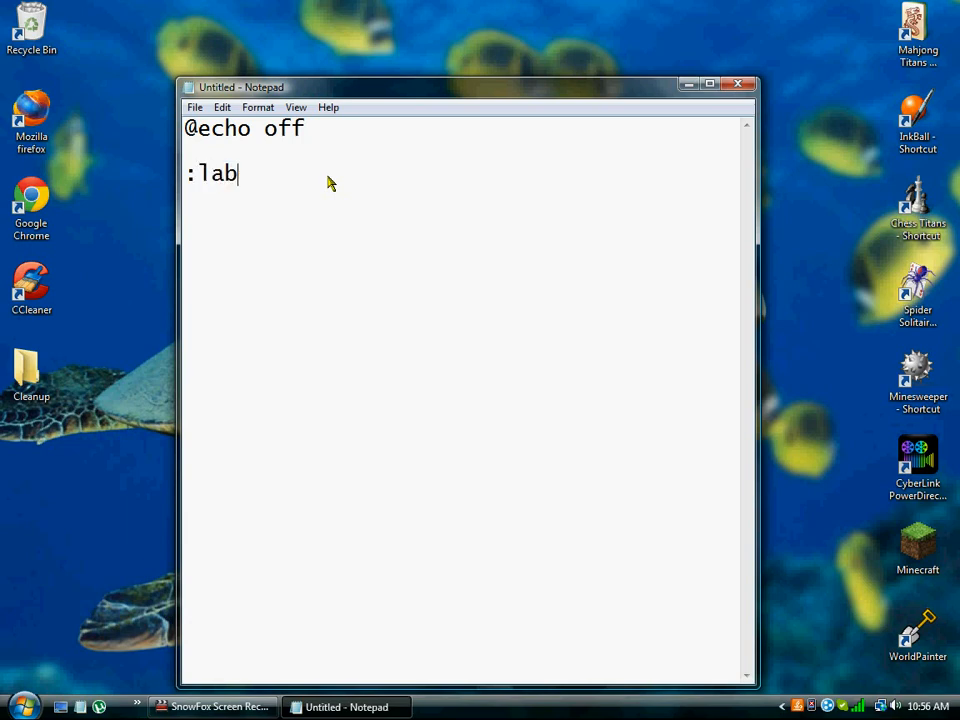
key(BackSpace)
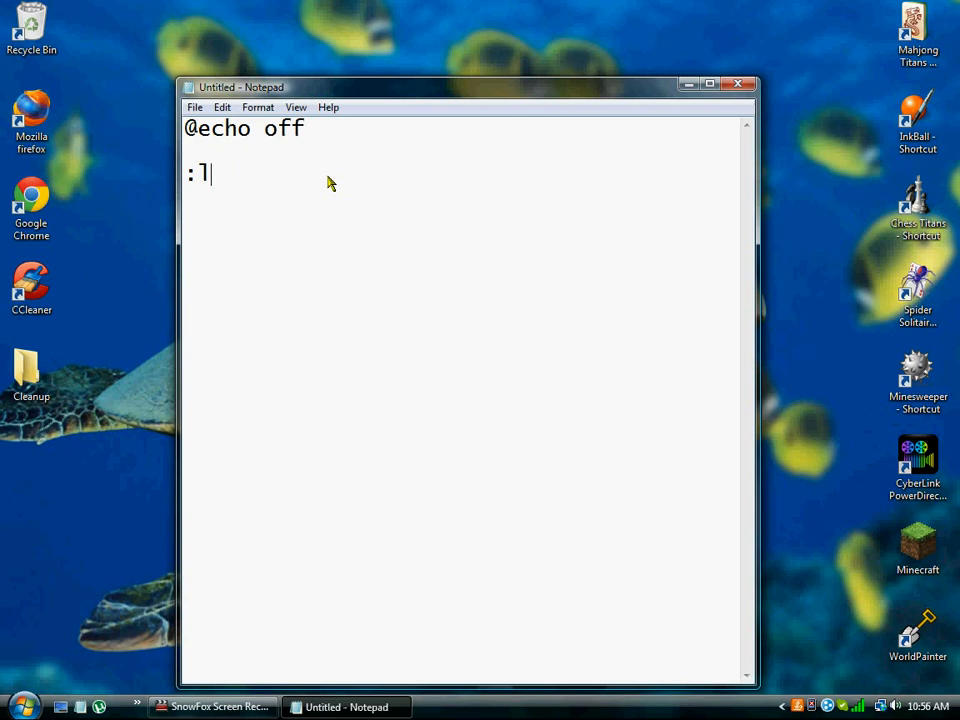
text(oop)
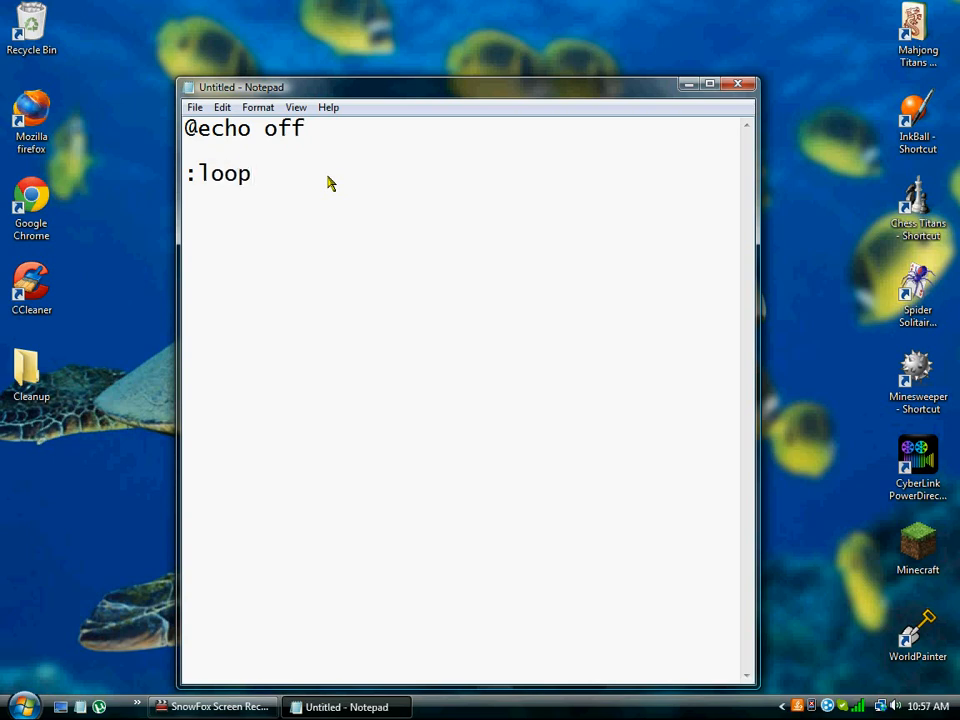
mouse_move(306, 202)
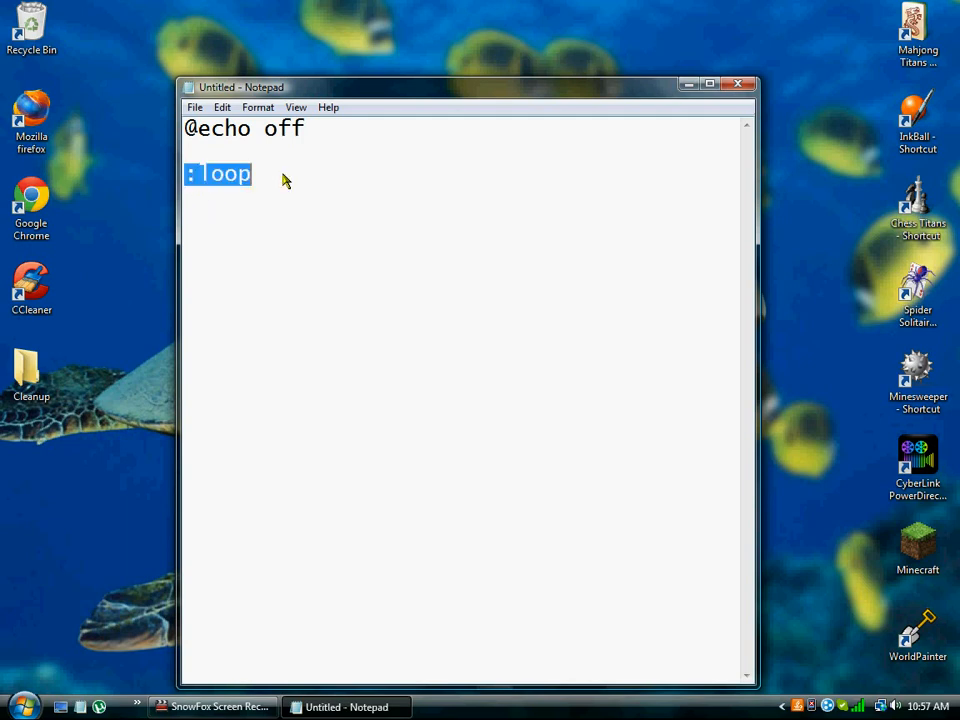
Add a 'goto loop' line directly below the ':loop' label.
click(252, 173)
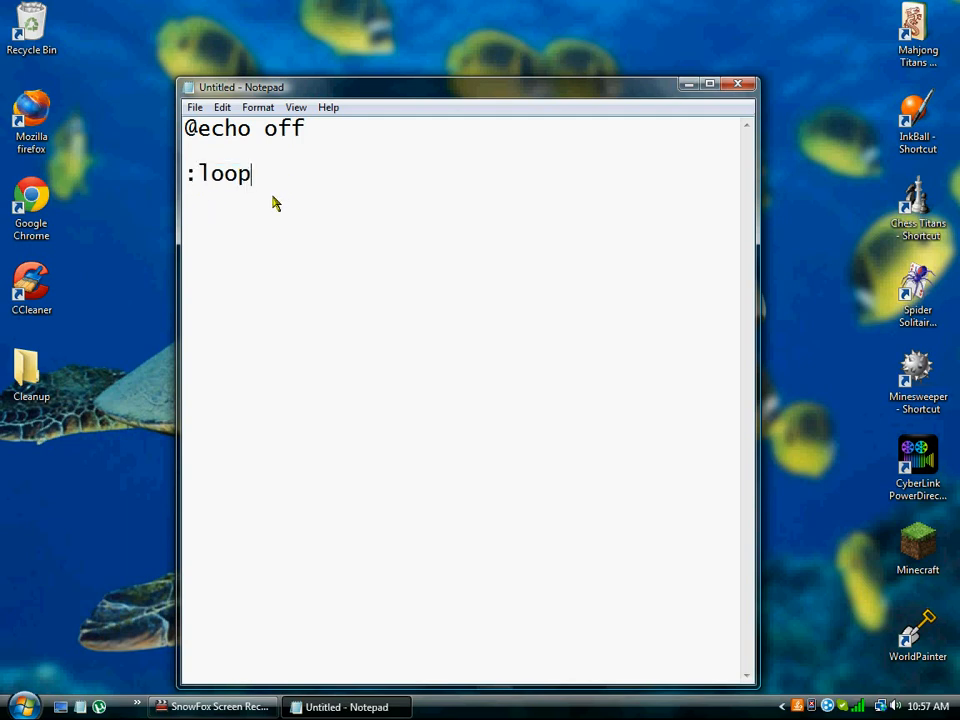
key(enter)
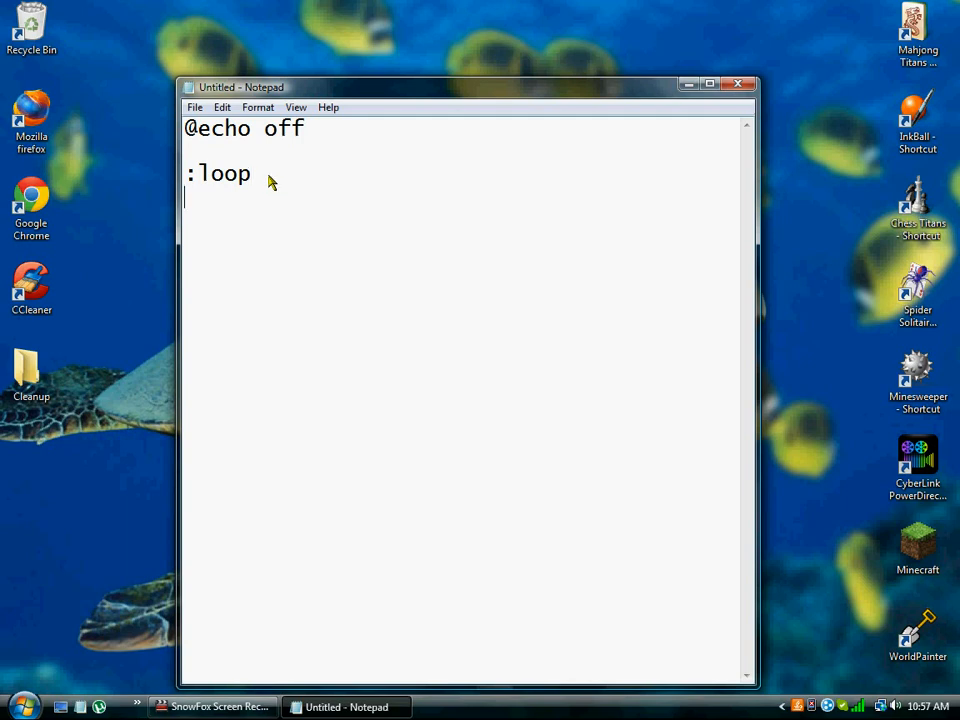
mouse_move(224, 378)
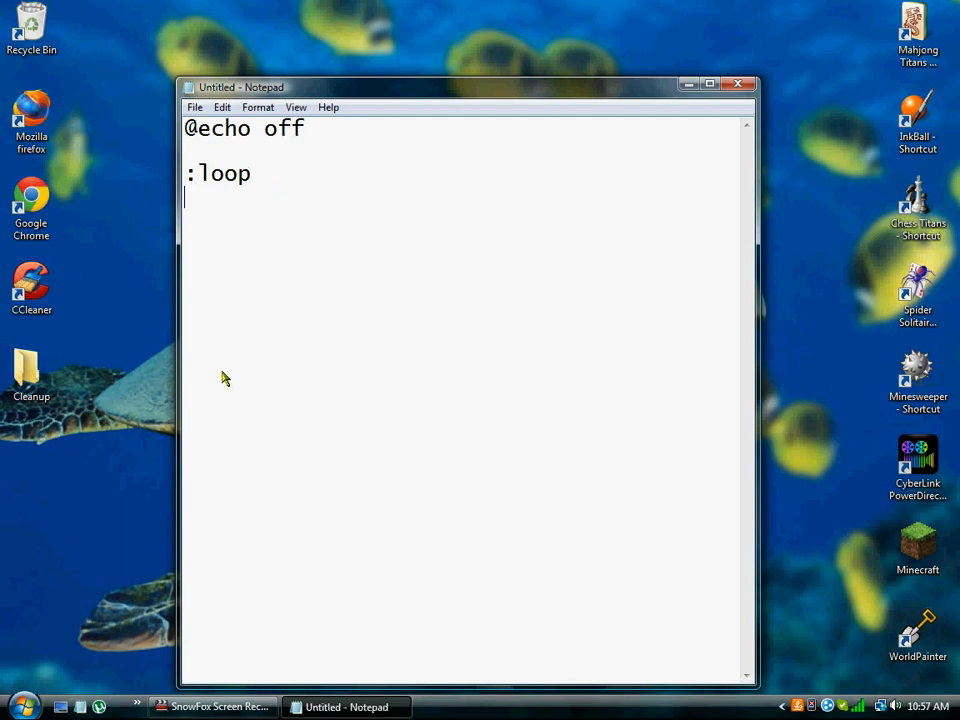
text(goto)
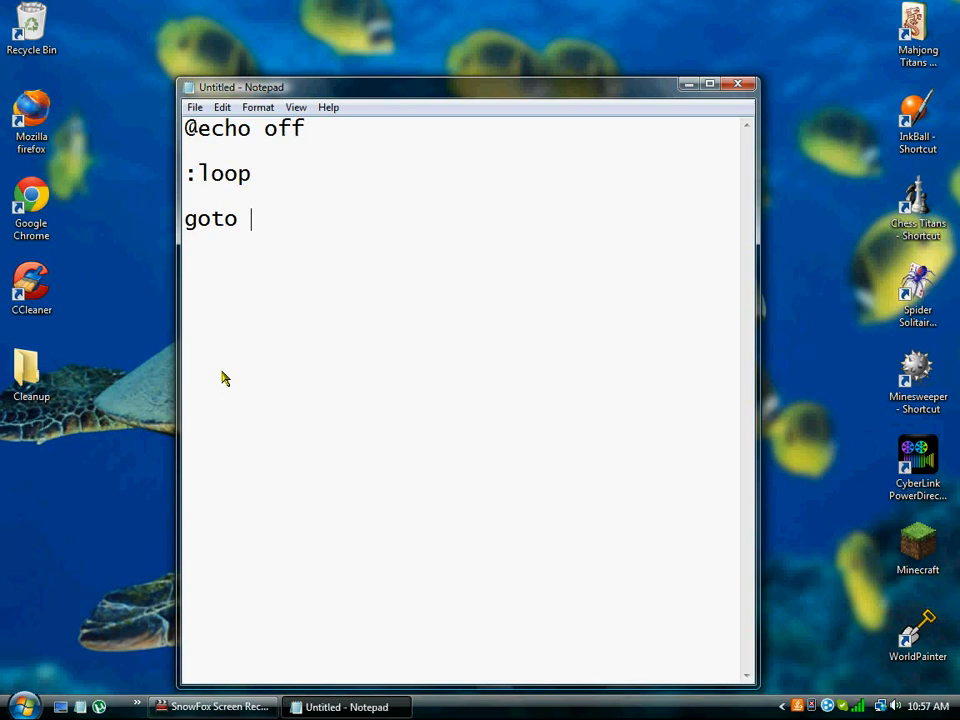
text(loop)
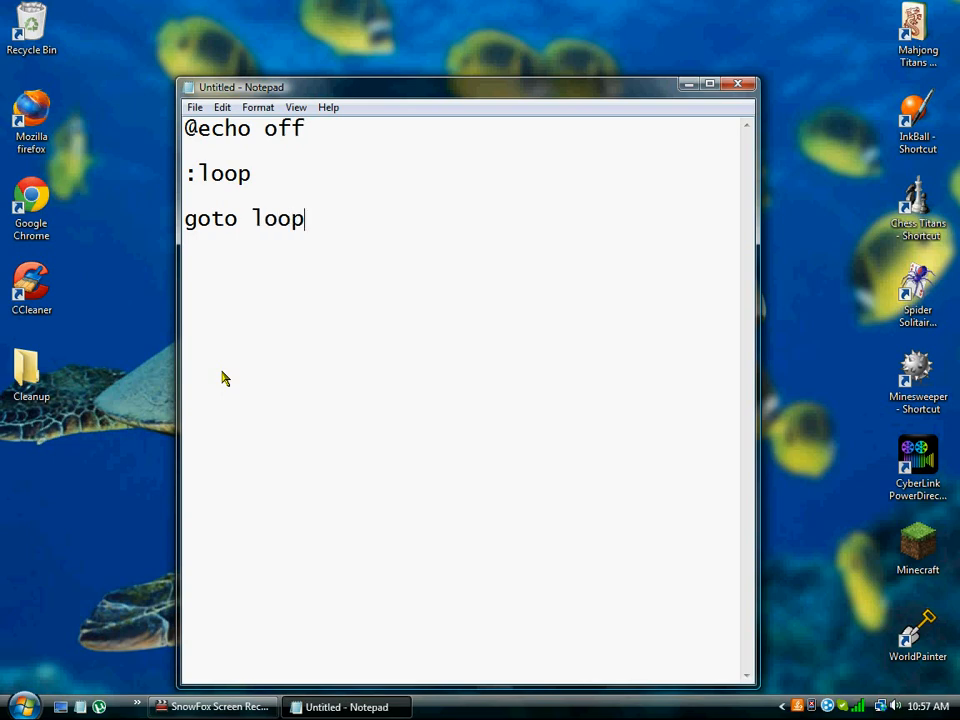
mouse_move(308, 225)
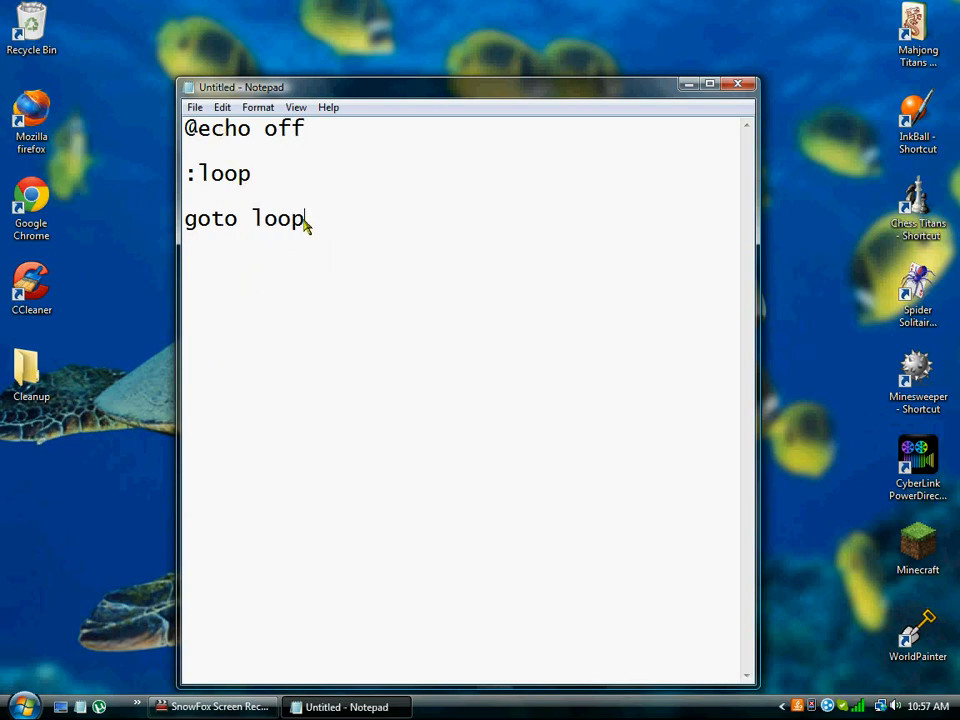
mouse_move(305, 178)
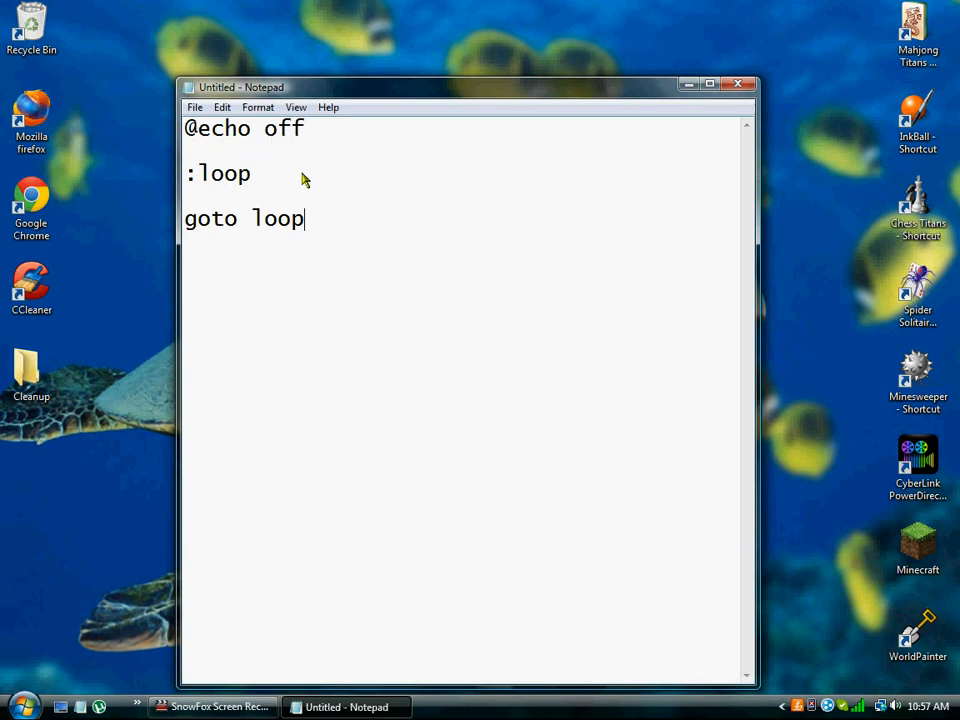
mouse_move(216, 177)
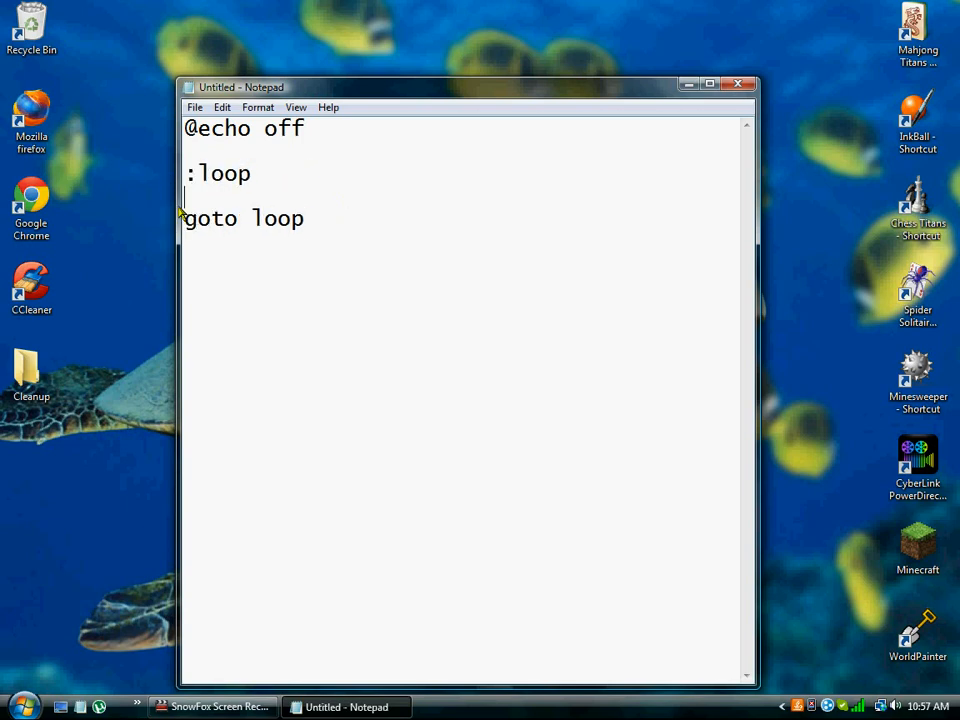
mouse_move(280, 182)
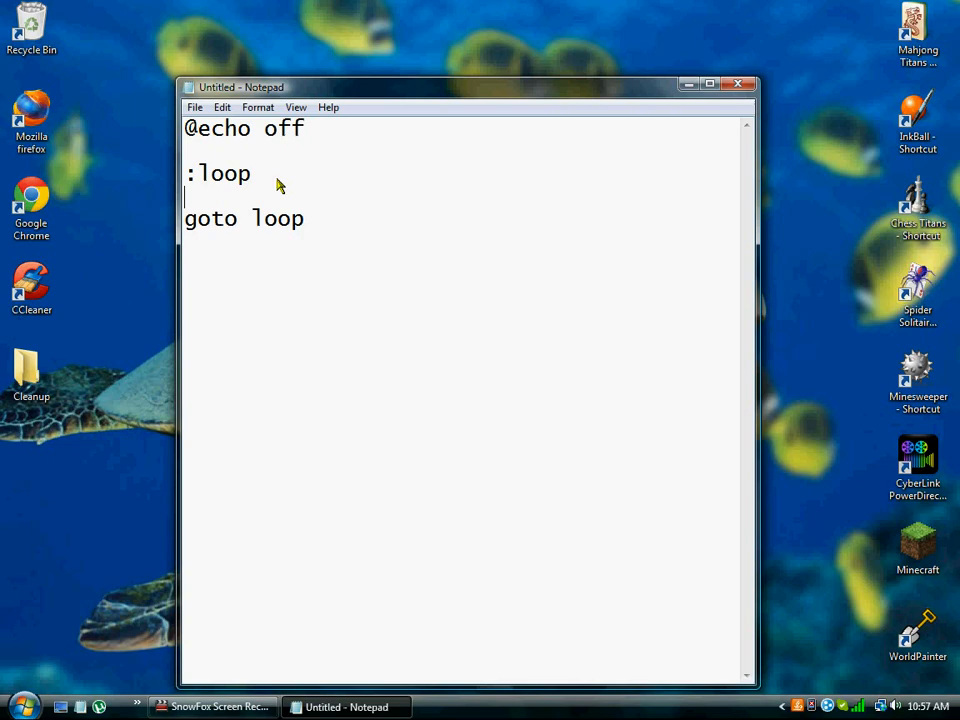
mouse_move(278, 166)
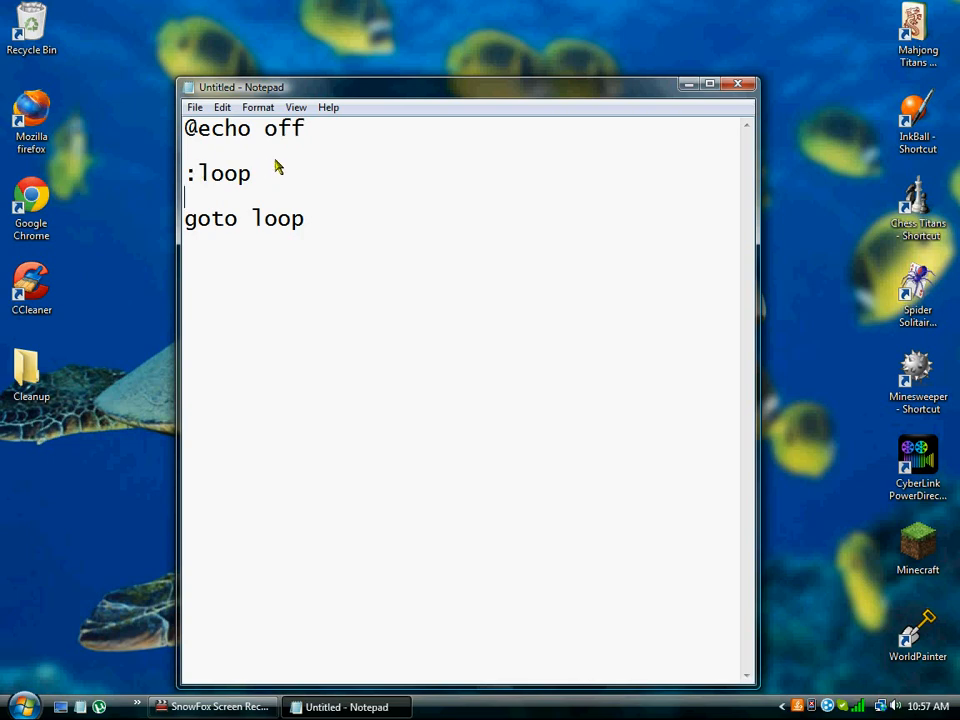
mouse_move(265, 205)
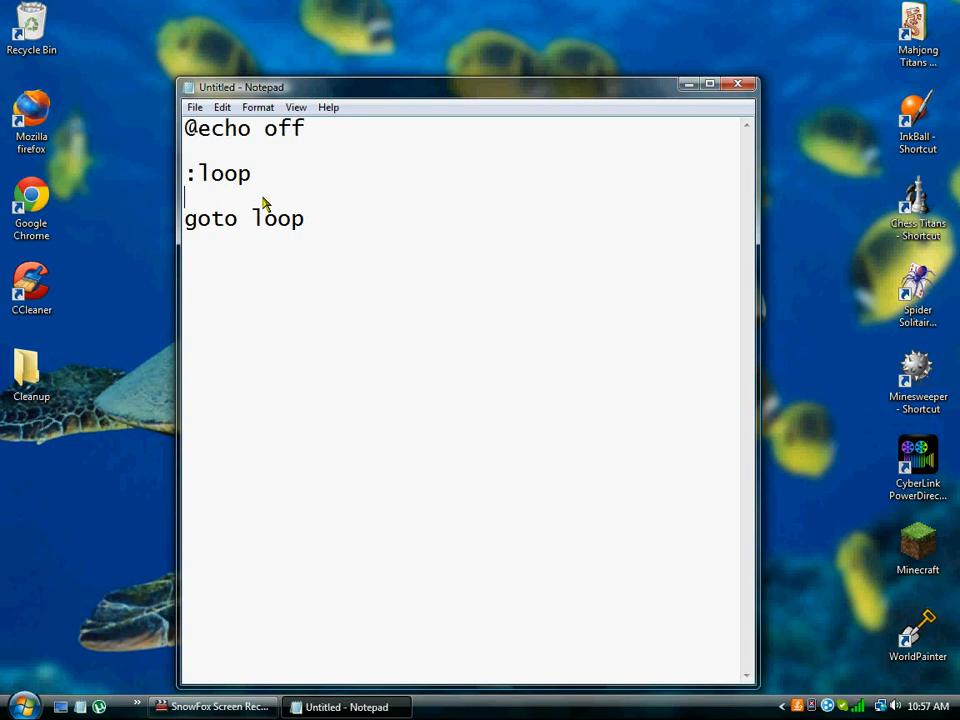
Insert a 'start cmd' line between ':loop' and 'goto loop'.
key(enter)
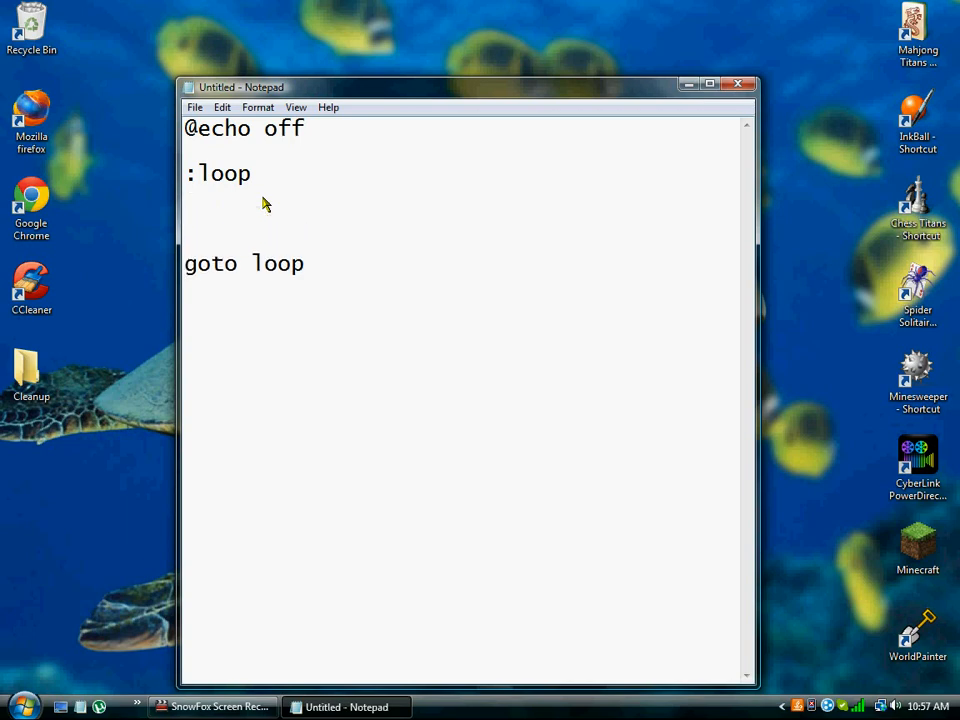
text(sa)
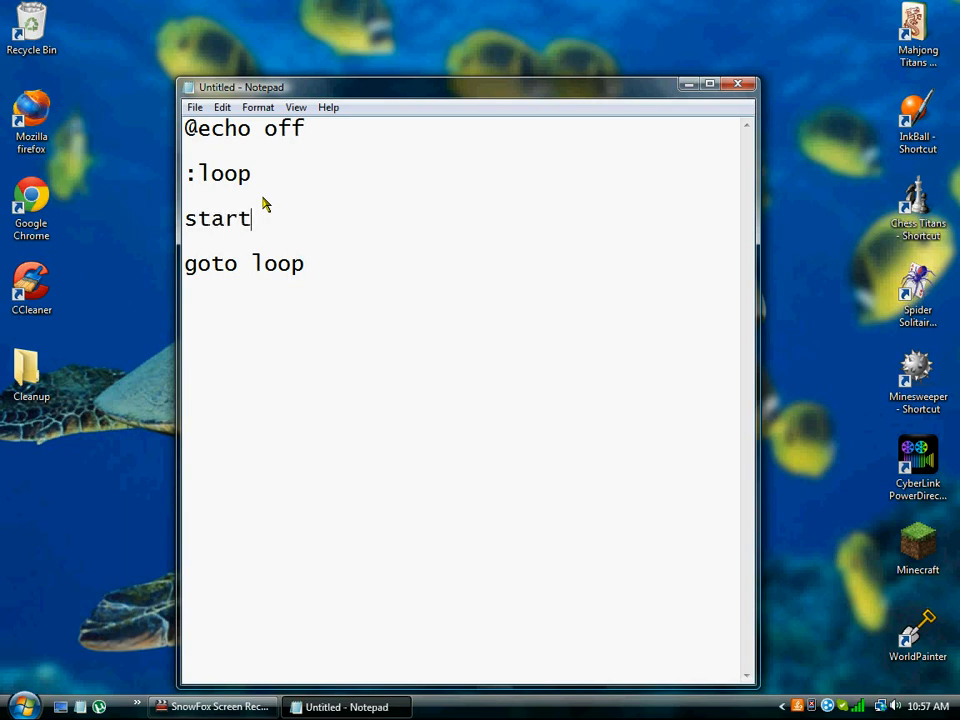
text(cm)
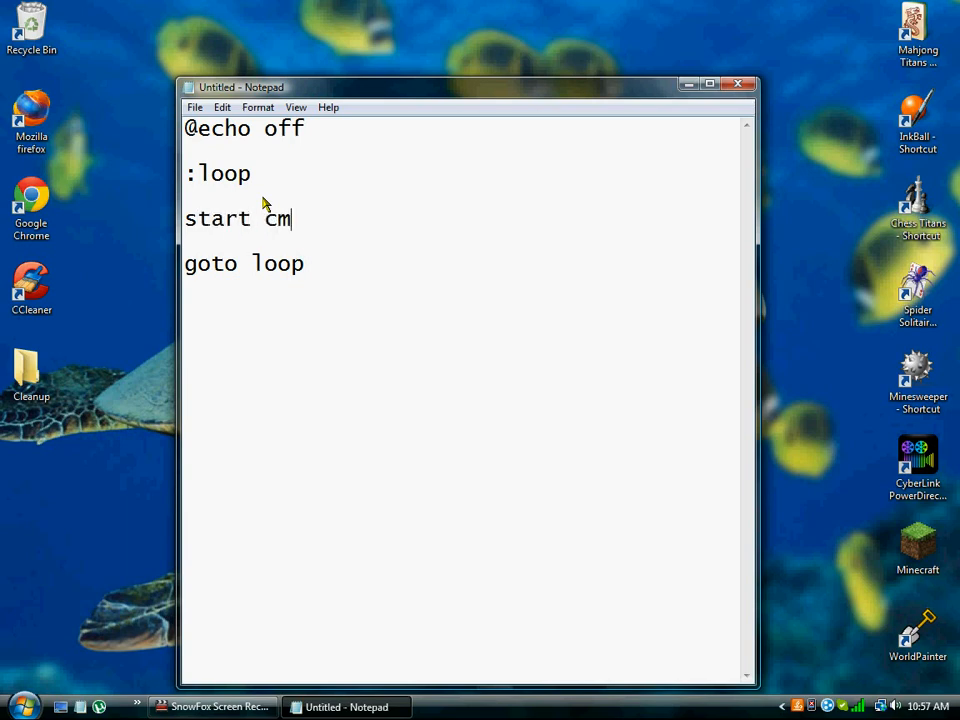
text(d)
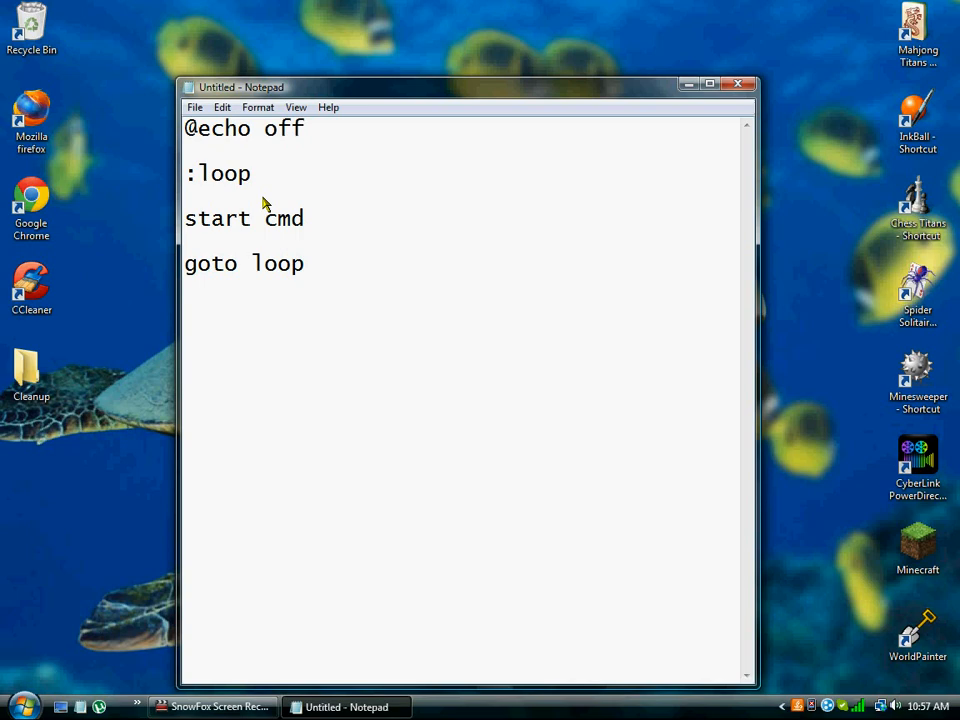
mouse_move(296, 239)
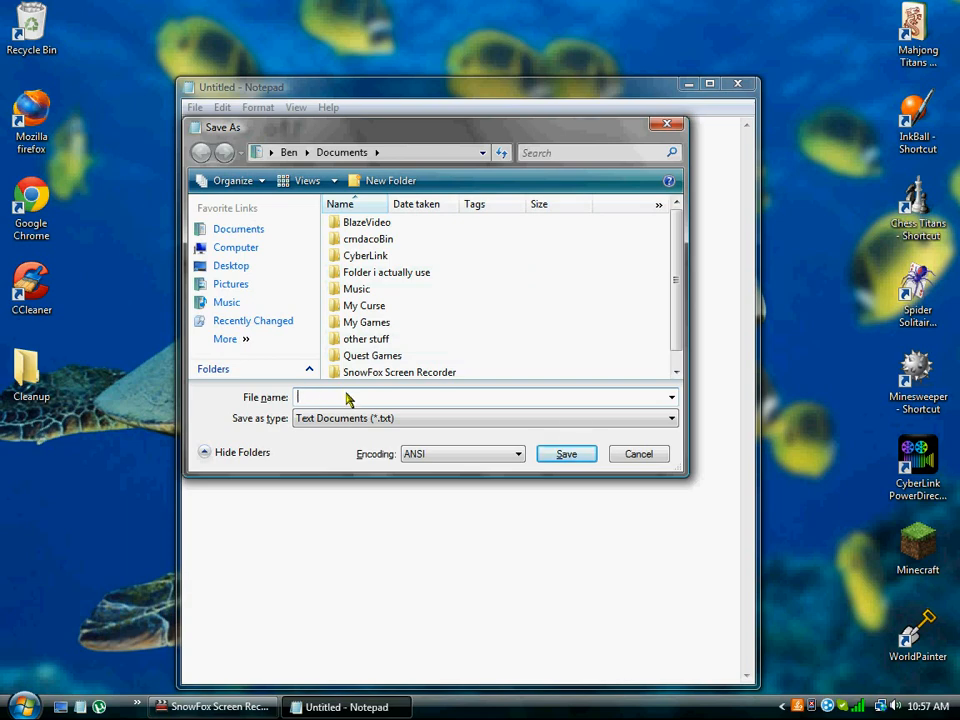
Save the script in Documents as 'Google chrome.bat'.
text(Google chrome.bat)
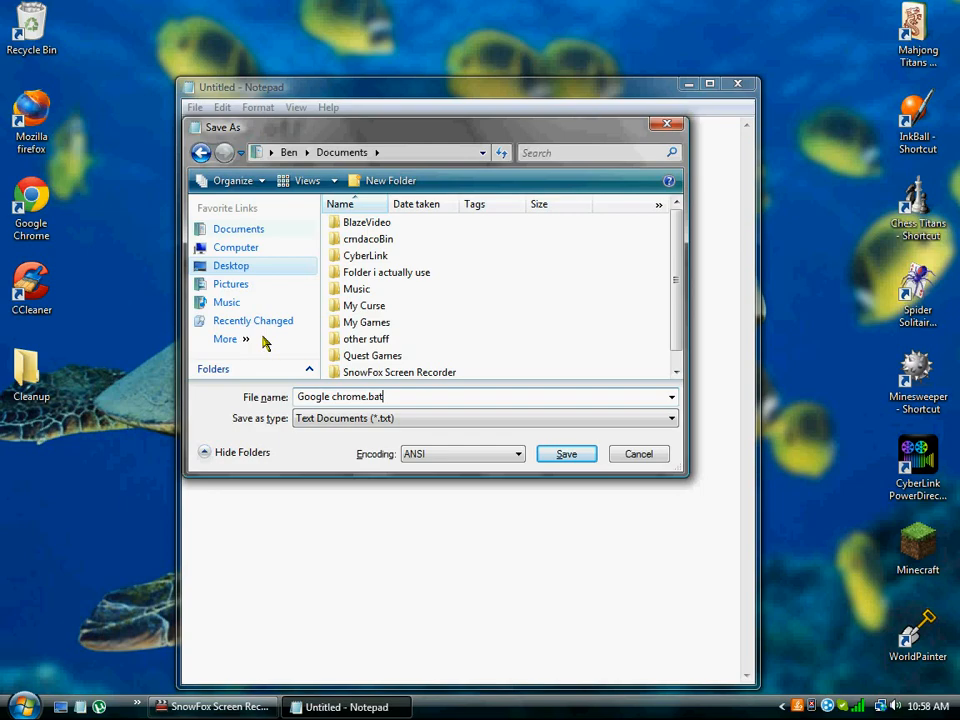
click(566, 453)
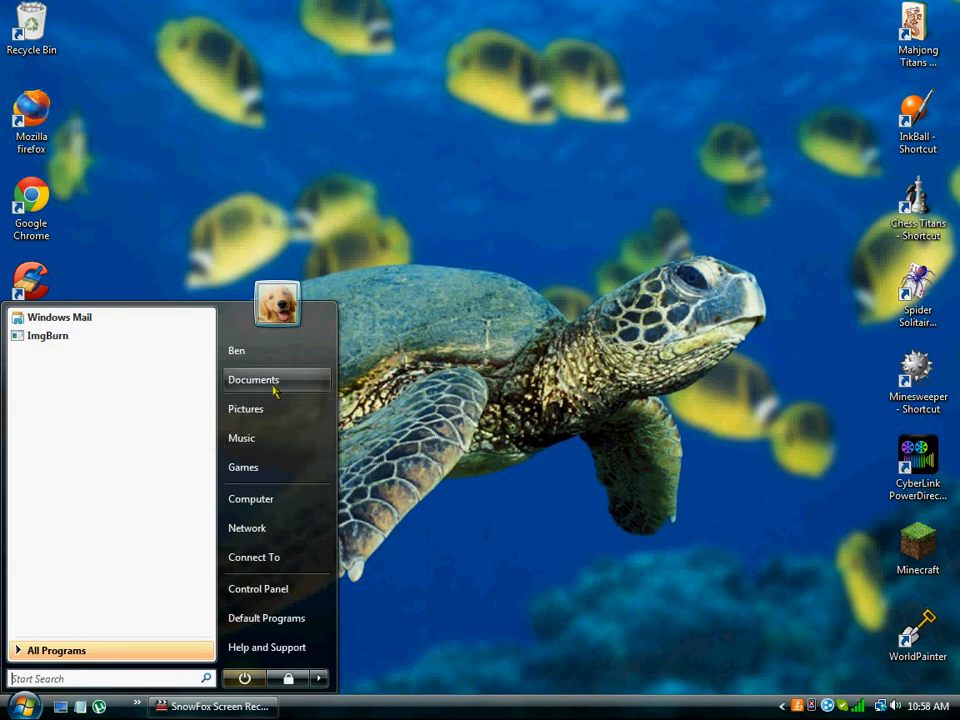
Send the 'Google chrome' batch file to the desktop as a shortcut.
right_click(507, 460)
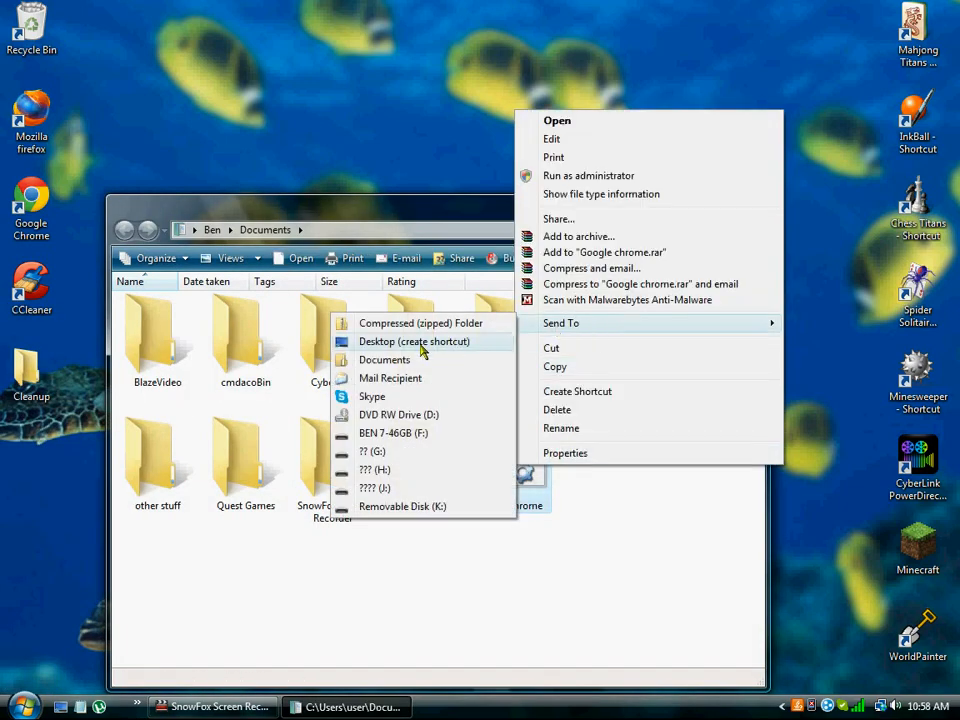
click(414, 341)
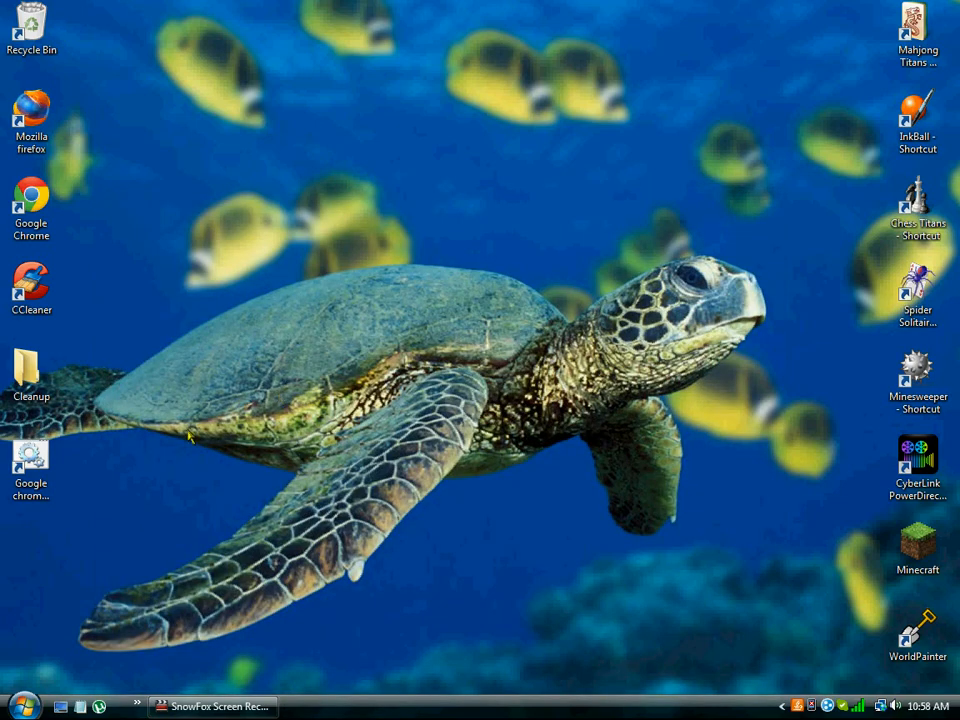
right_click(30, 465)
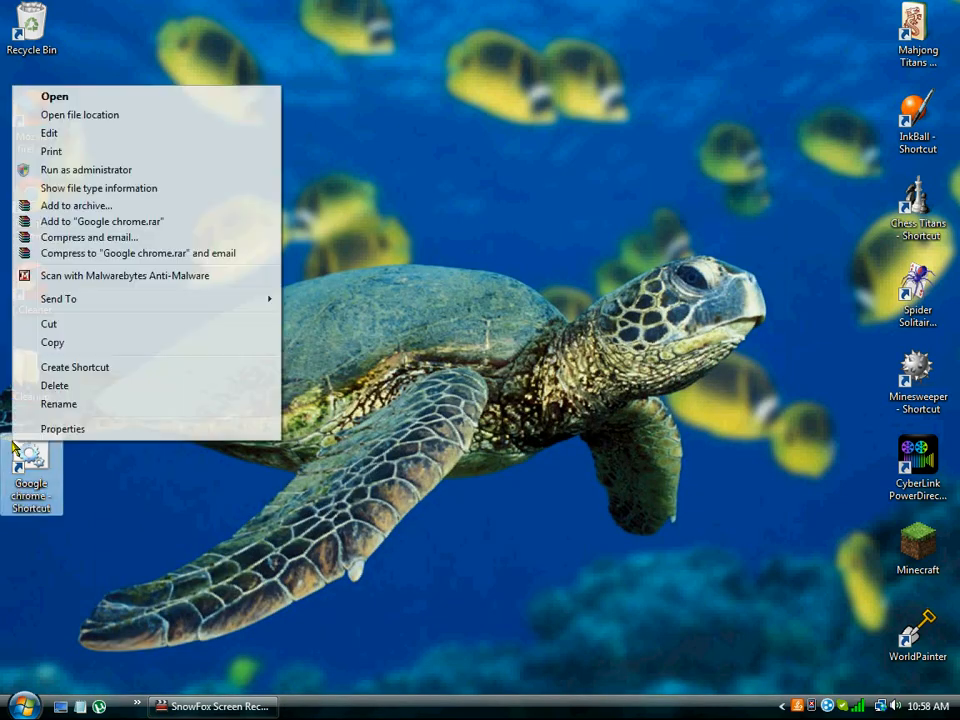
Pick the Chrome logo as the shortcut's icon in its Properties.
click(63, 428)
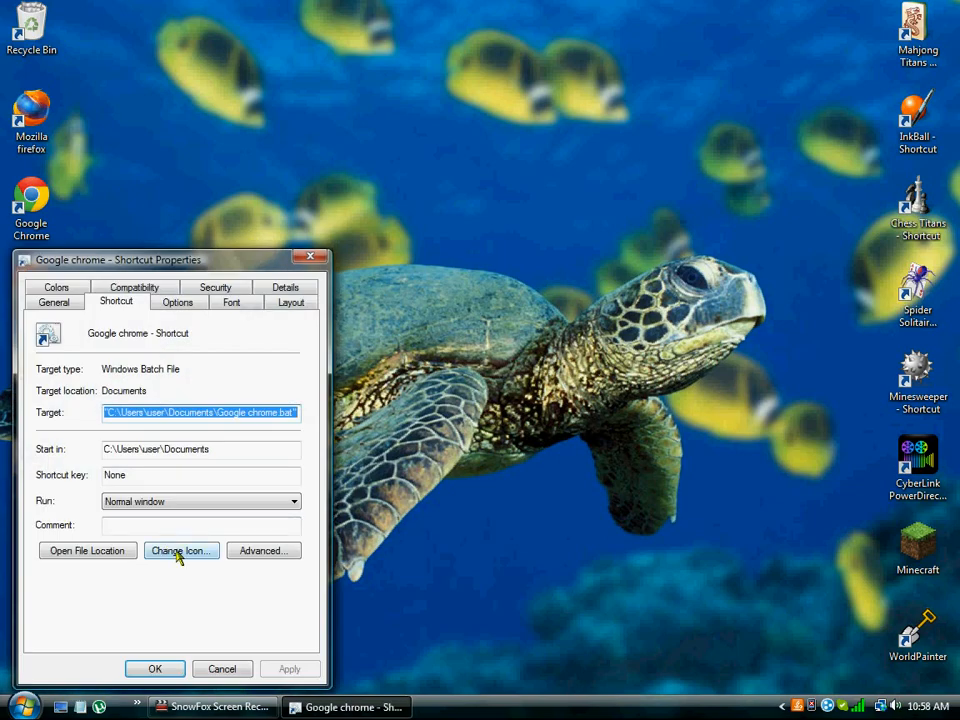
click(181, 550)
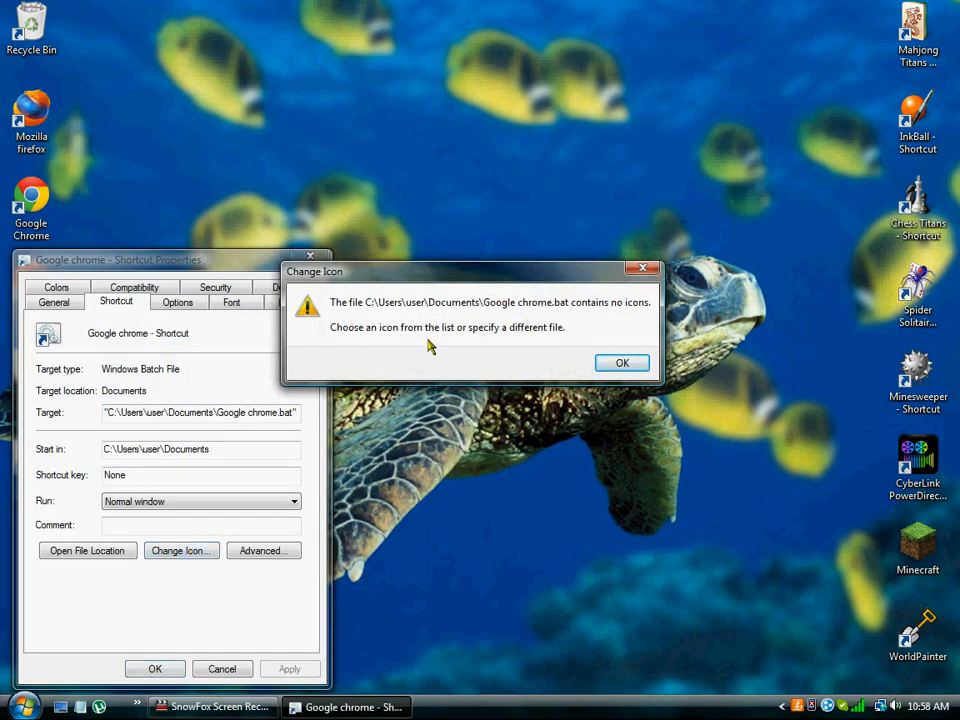
click(621, 362)
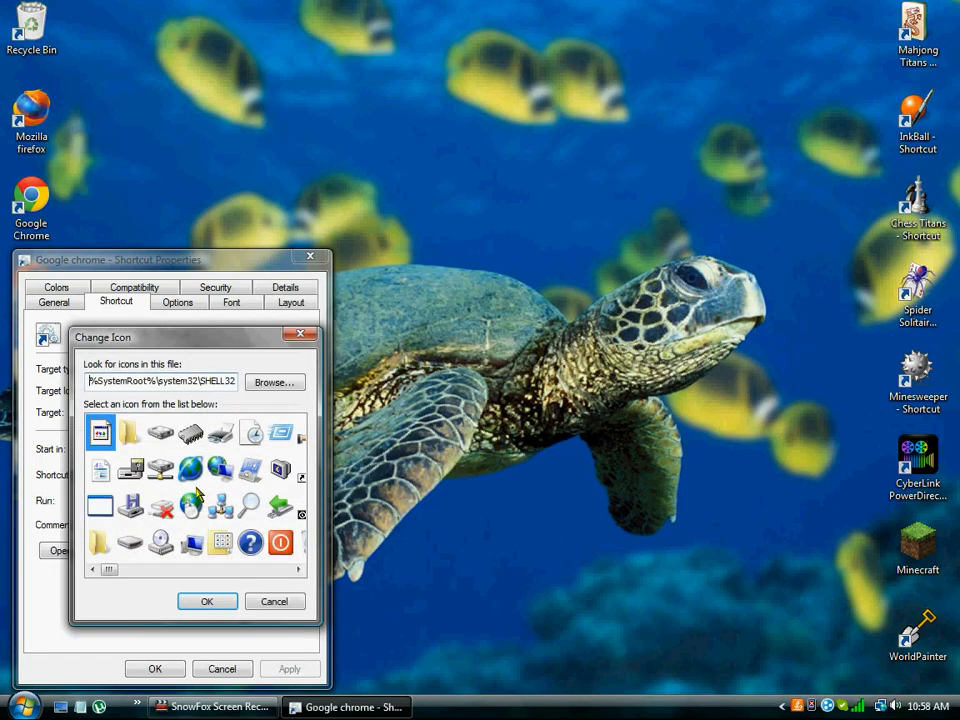
click(274, 382)
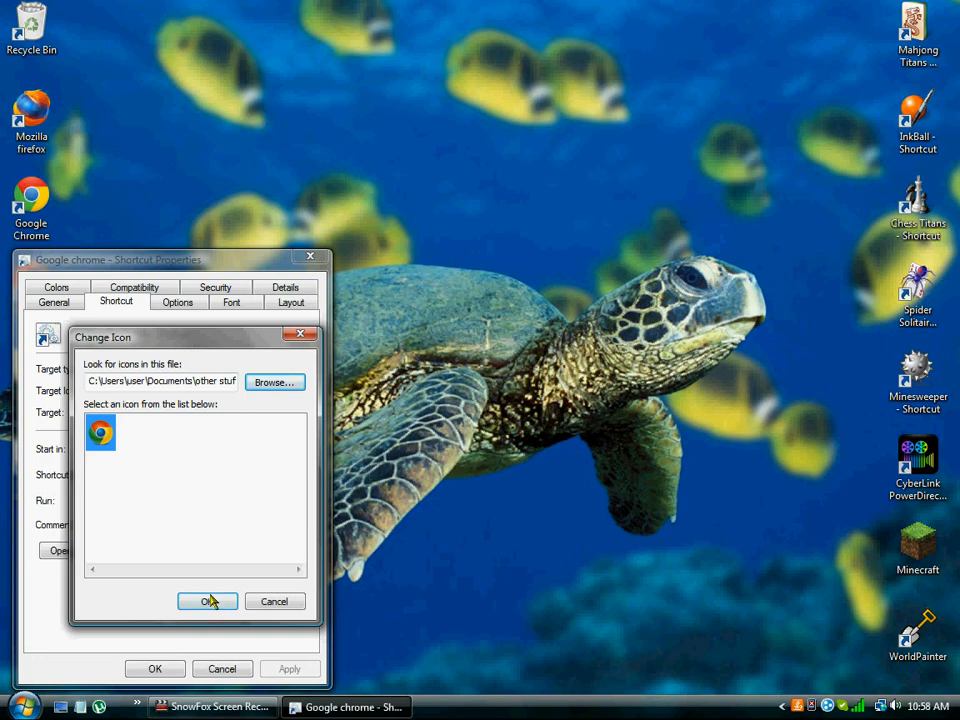
click(208, 601)
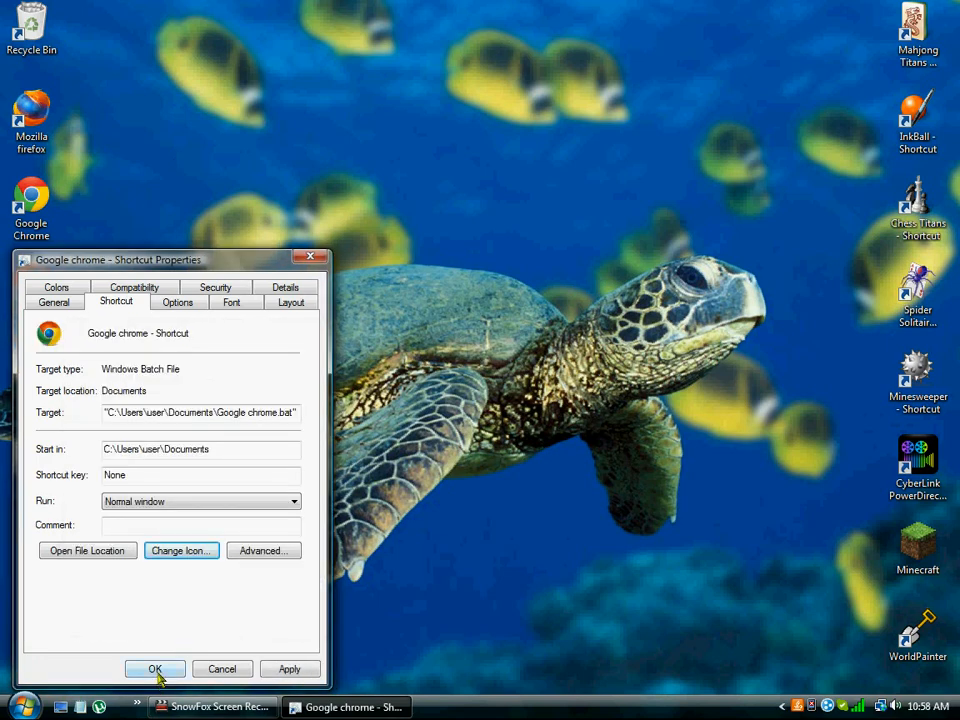
mouse_move(210, 707)
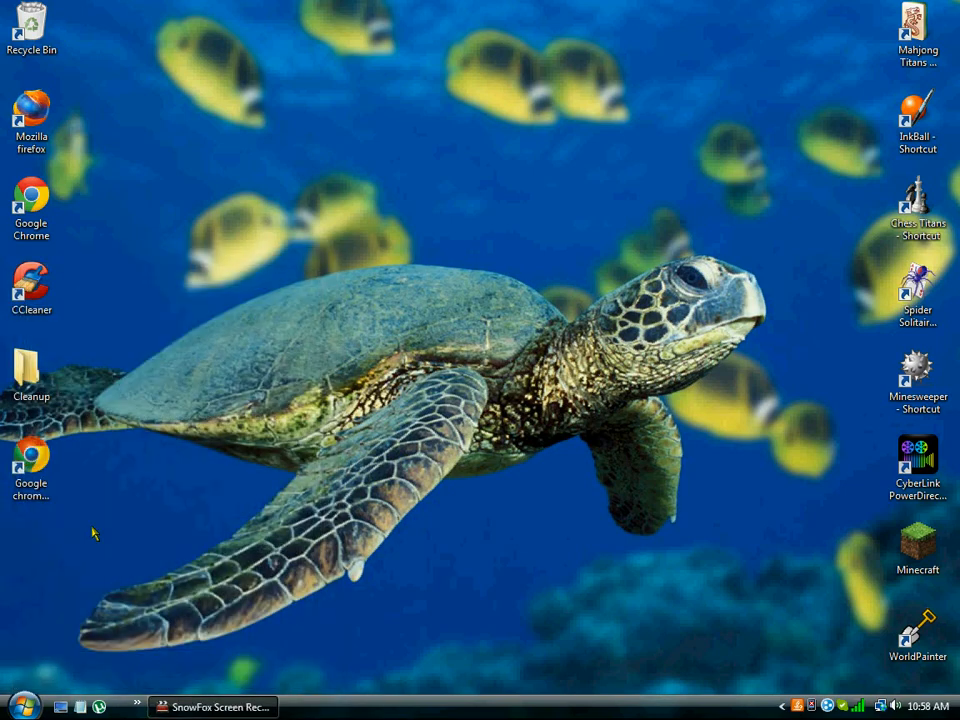
Start renaming the fake shortcut and send the real Google Chrome shortcut to Documents.
right_click(31, 460)
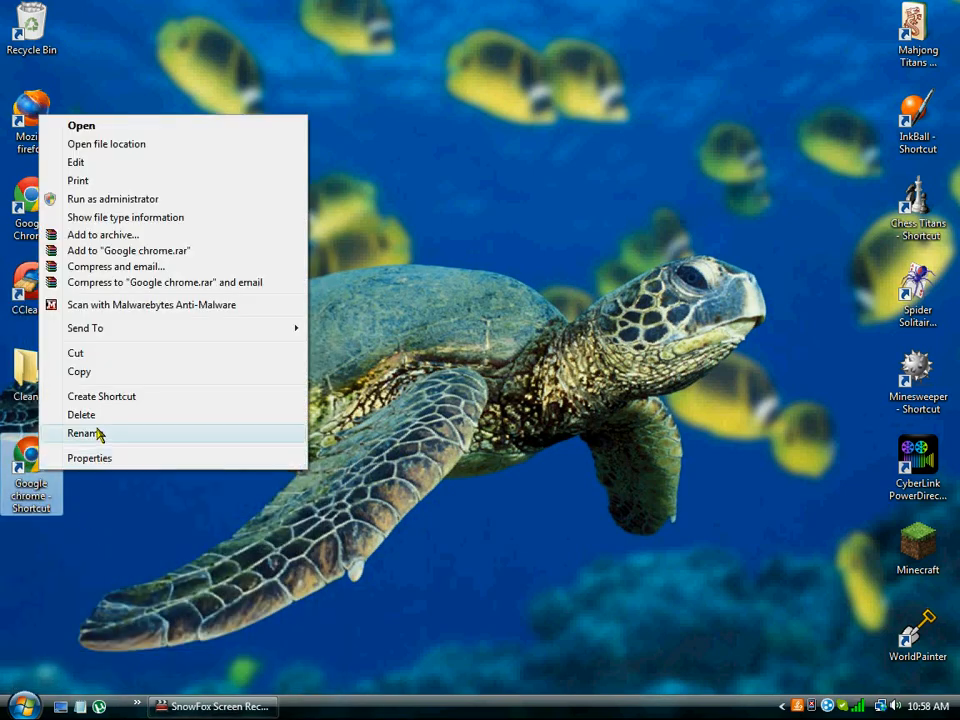
click(150, 283)
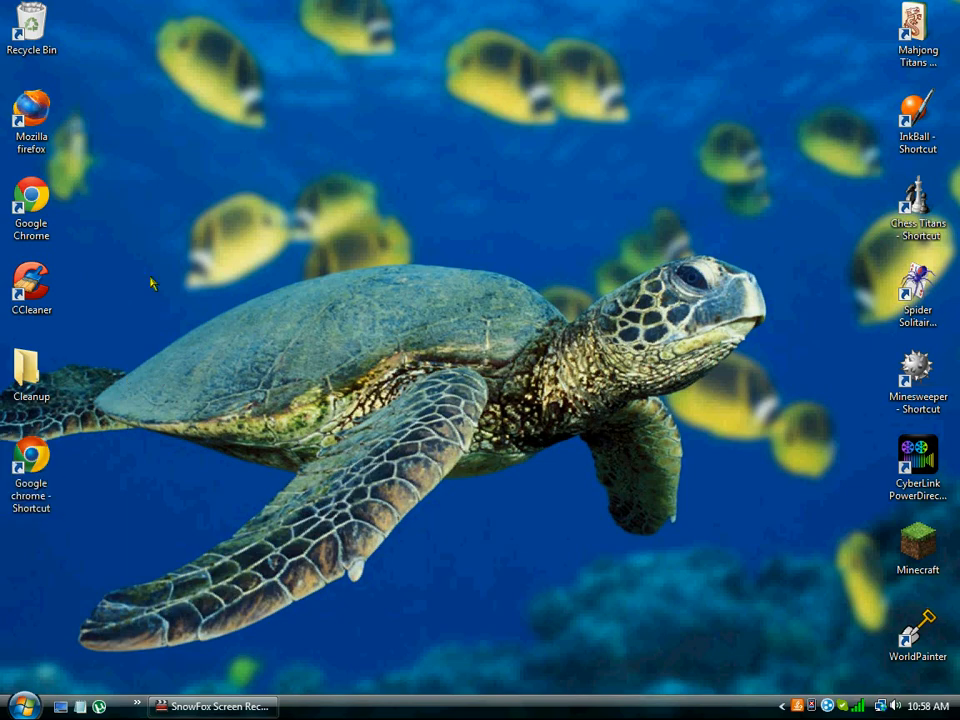
right_click(31, 195)
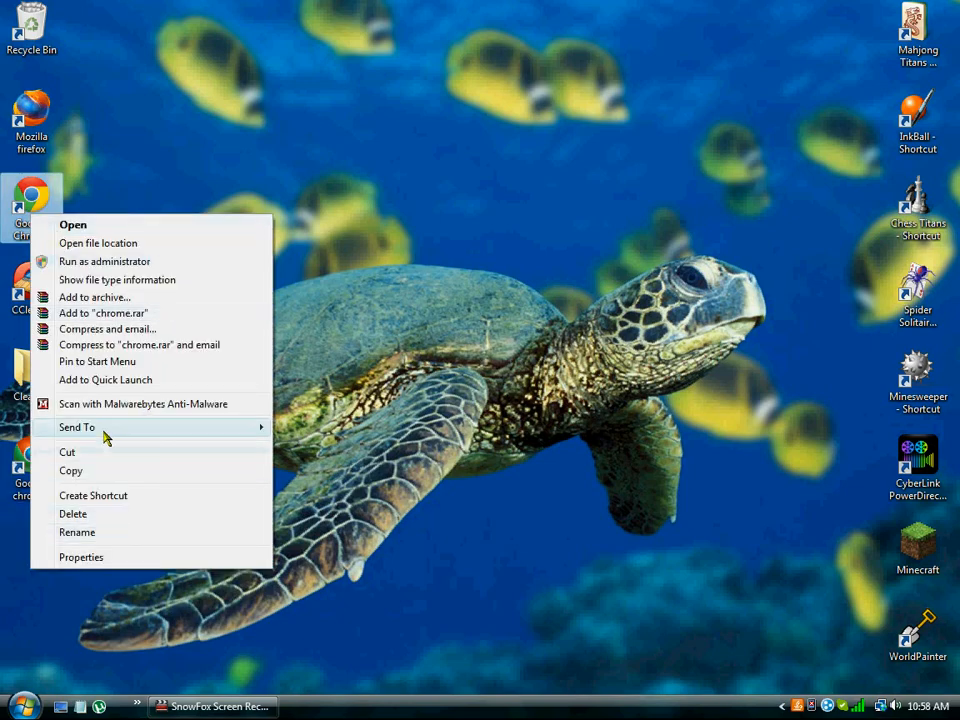
click(77, 427)
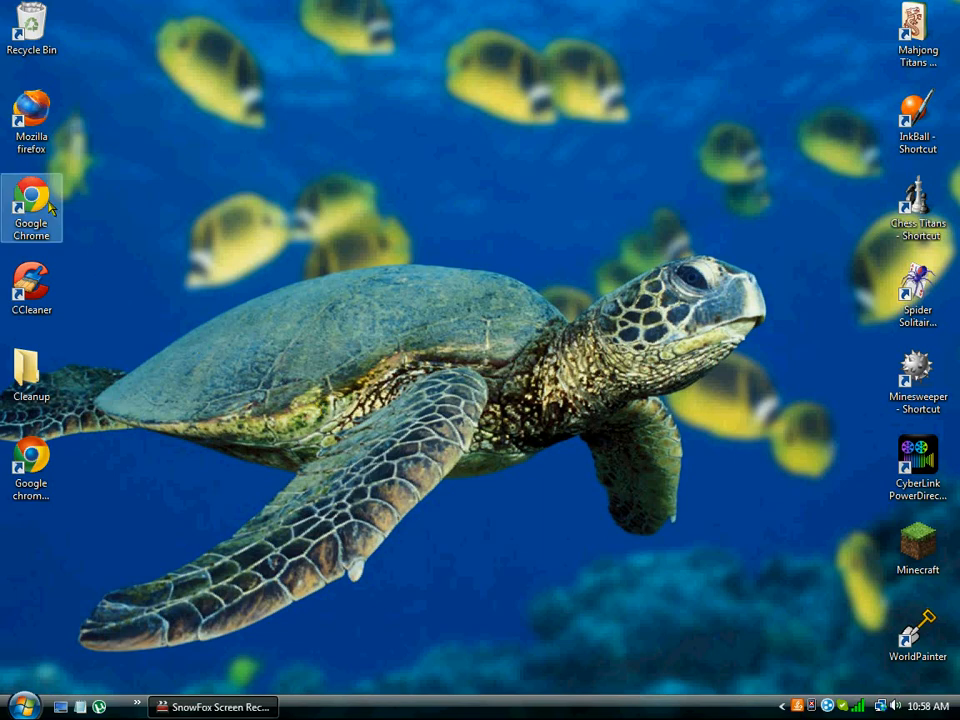
click(17, 706)
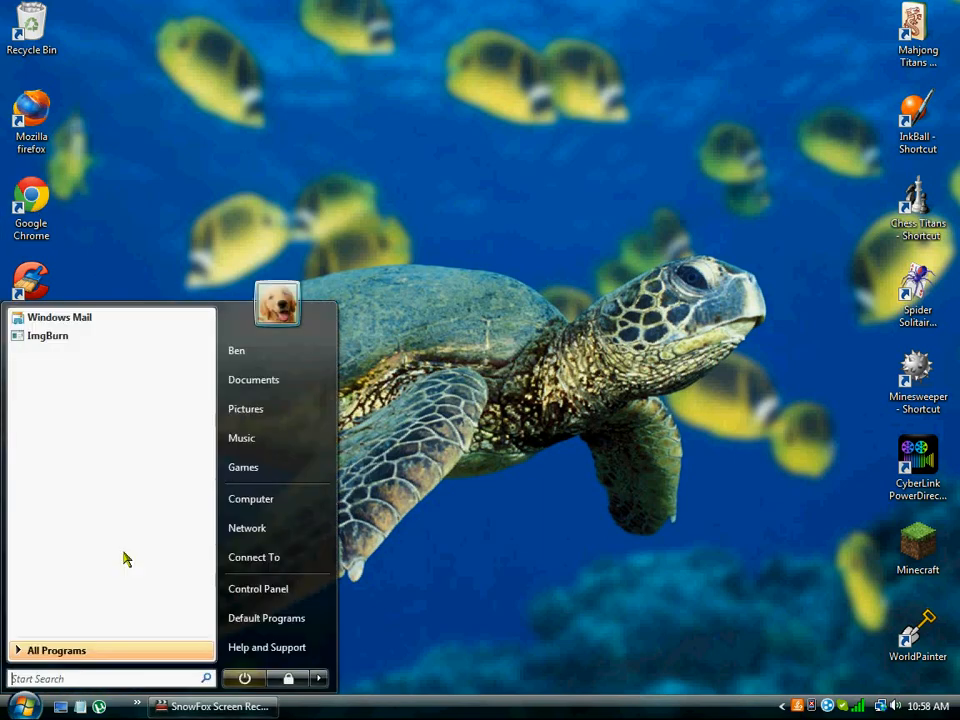
Move the real Google Chrome shortcut into Documents, then close that folder.
click(253, 379)
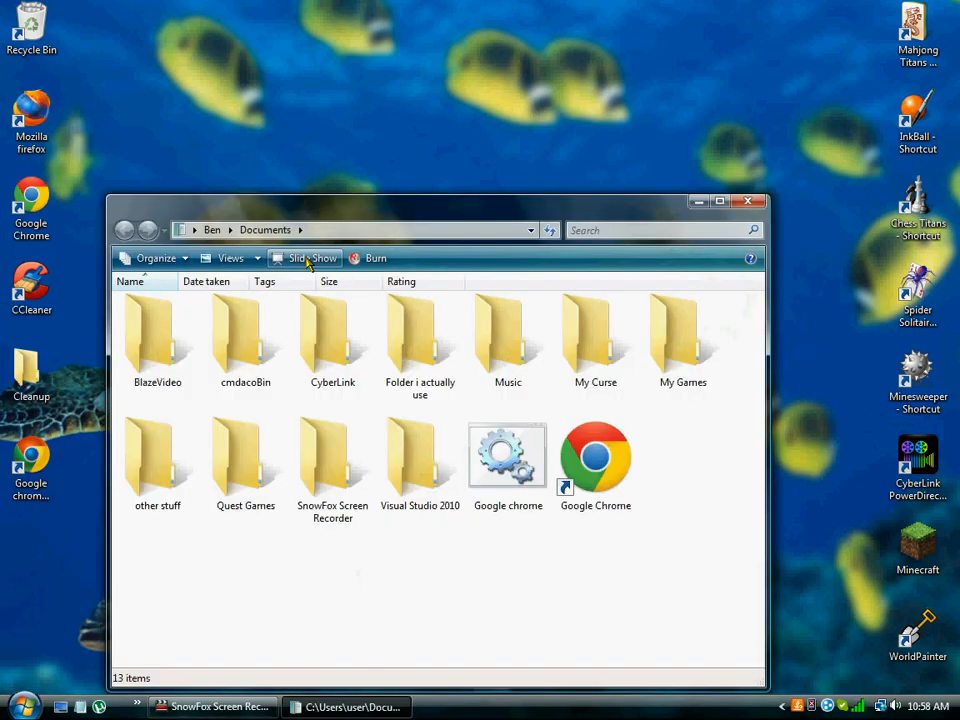
right_click(595, 460)
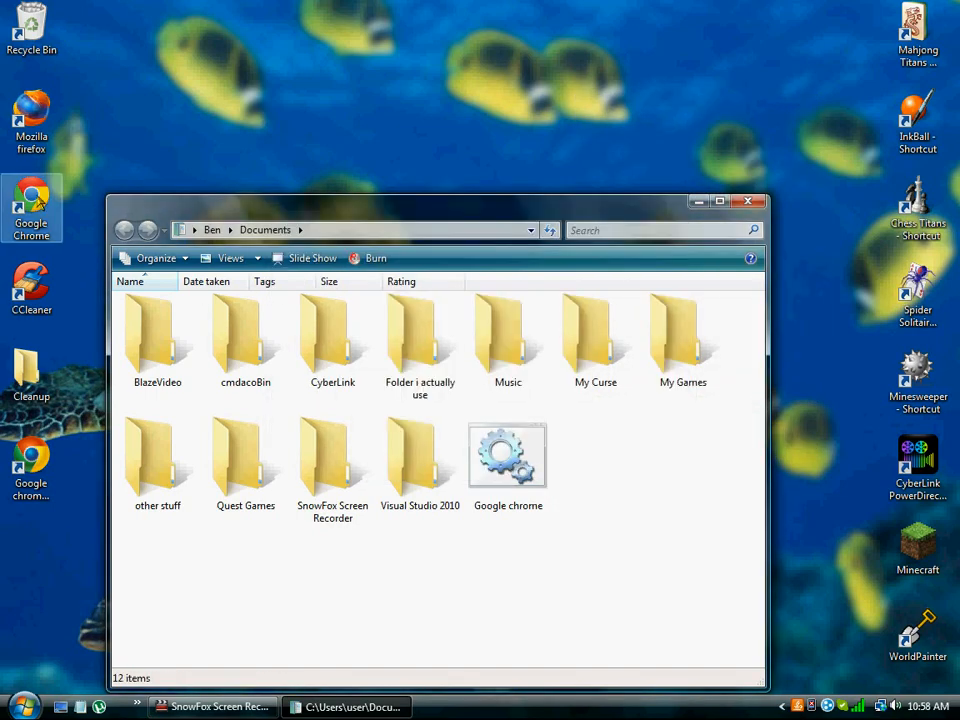
click(595, 460)
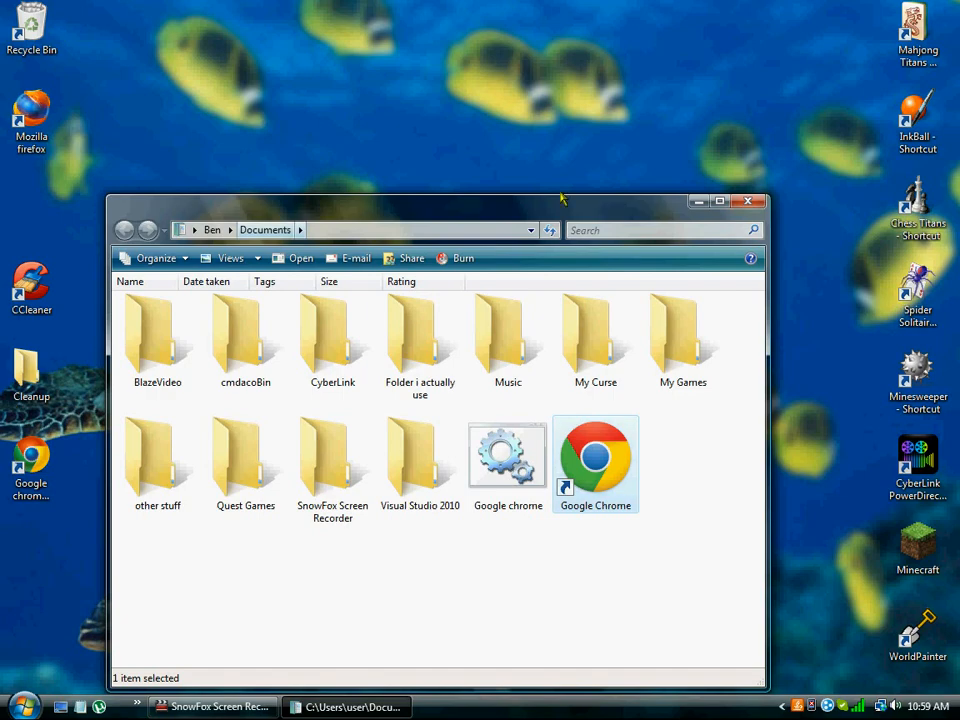
click(748, 201)
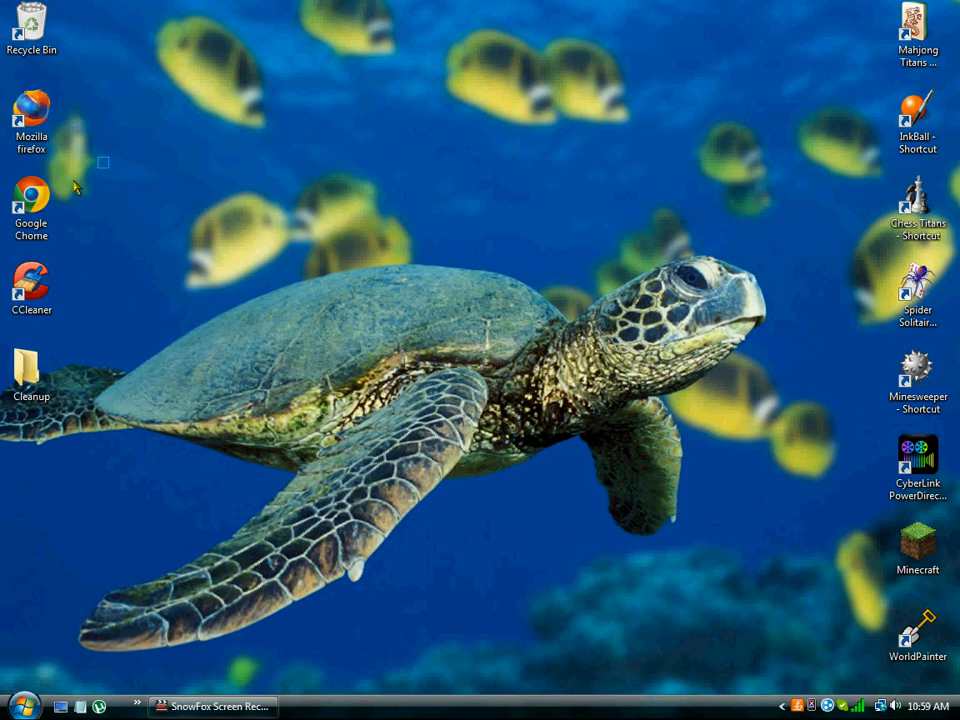
mouse_move(135, 270)
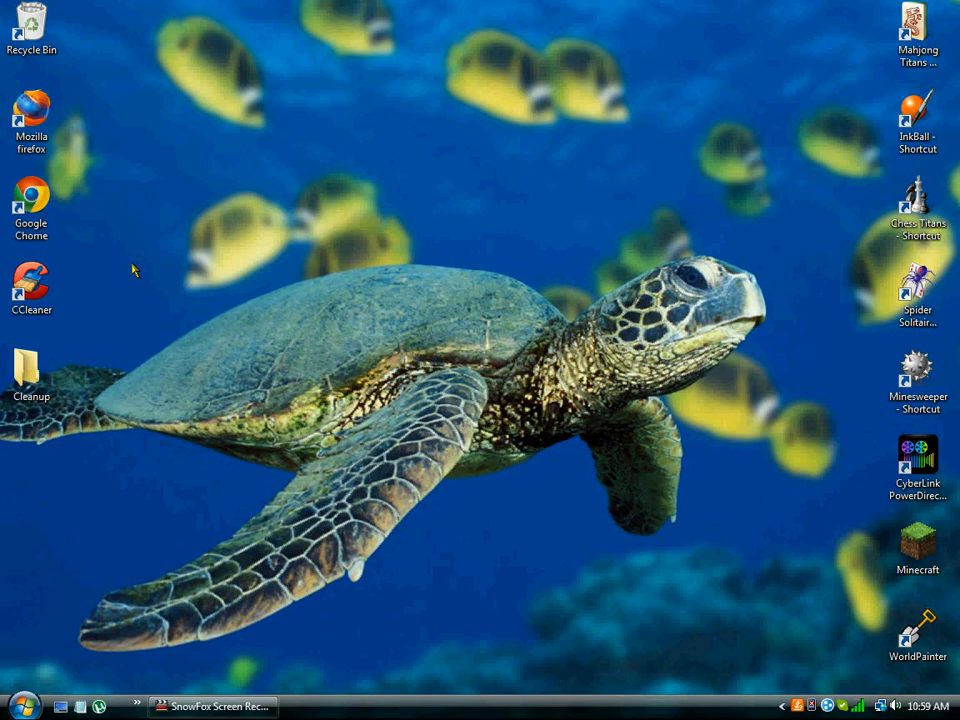
Drag the Google Chrome desktop shortcut slightly right of the icon column.
drag(31, 205, 157, 205)
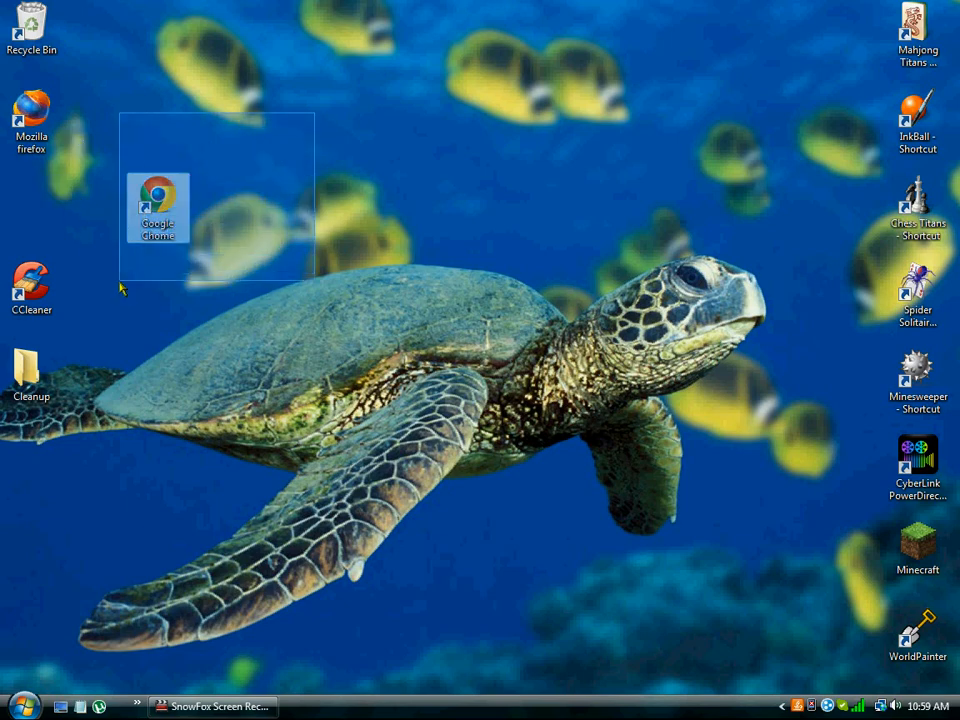
click(143, 314)
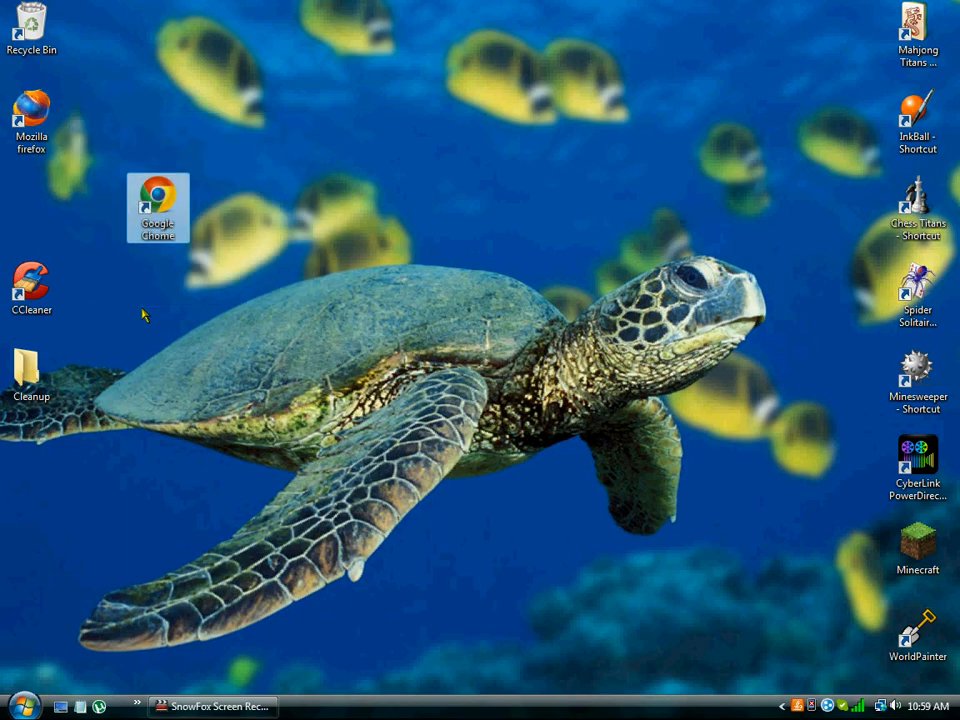